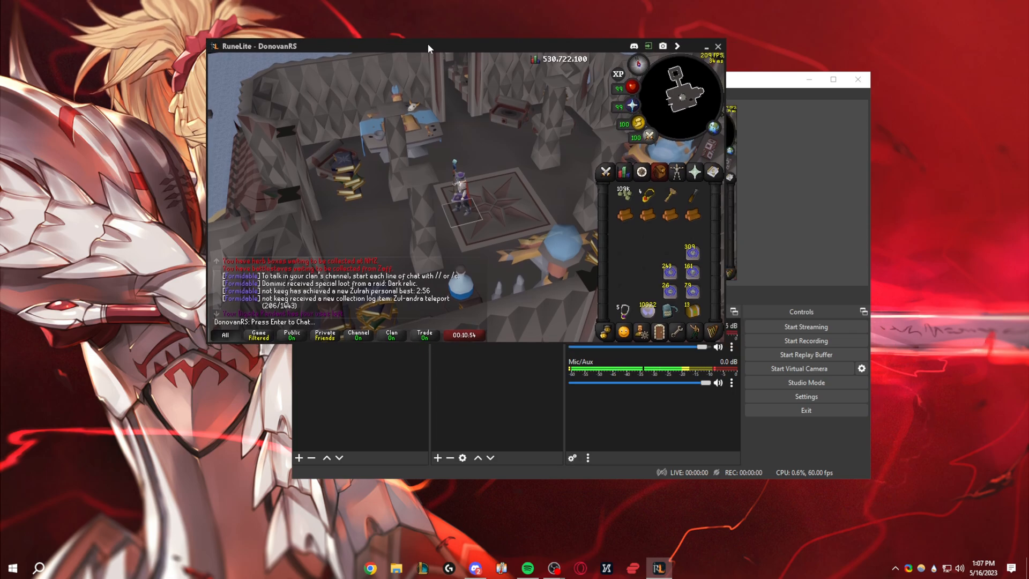
# Step: Drag the RuneLite window by its title bar so OBS Studio is uncovered
pyautogui.moveTo(429, 48); pyautogui.dragTo(418, 40)
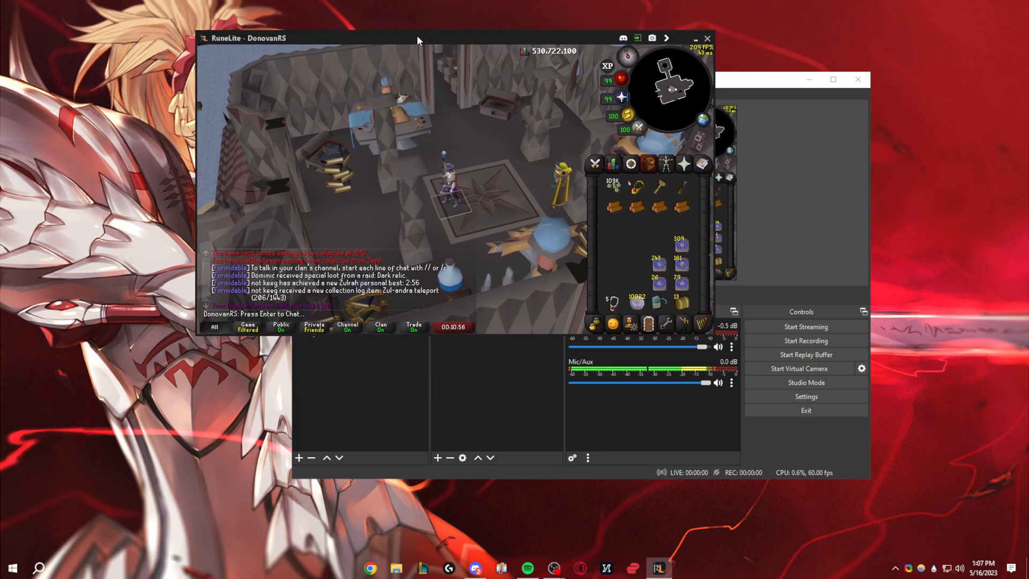
pyautogui.moveTo(417, 37); pyautogui.dragTo(417, 47)
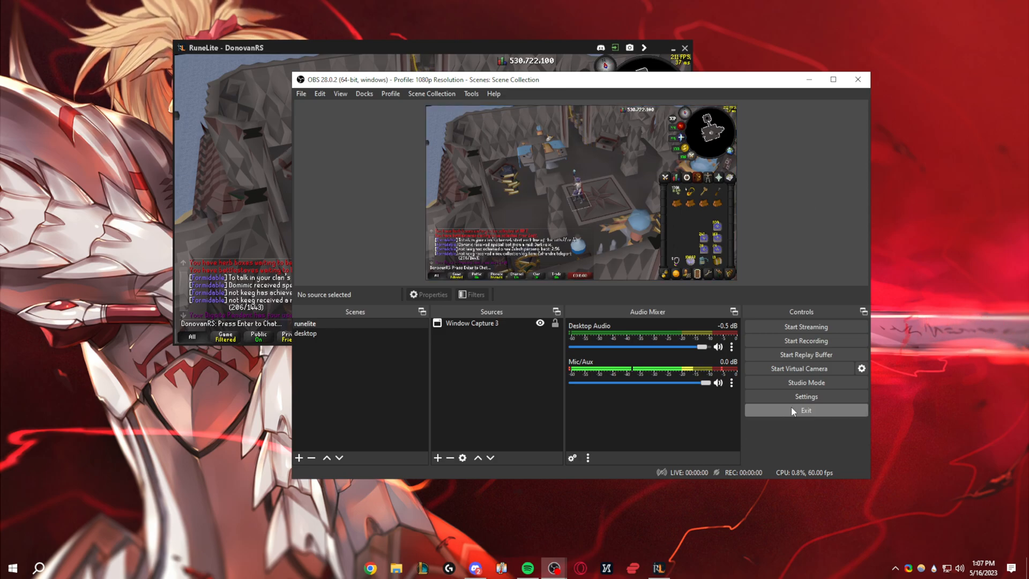
pyautogui.moveTo(733, 385)
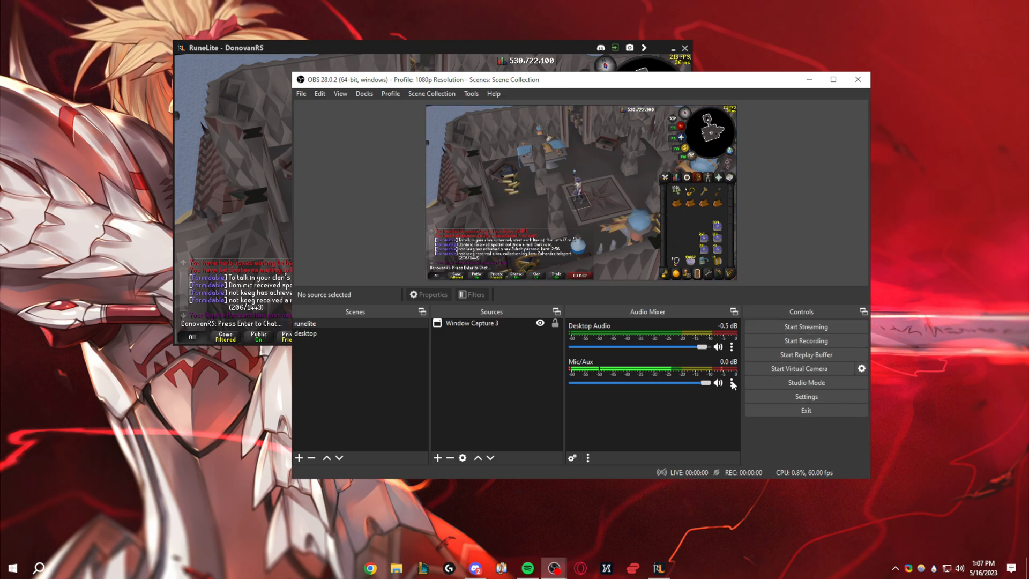
# Step: Review Output > Recording settings: MP4, NVENC H.264, CBR 24000 Kbps, then move to Video
pyautogui.click(805, 395)
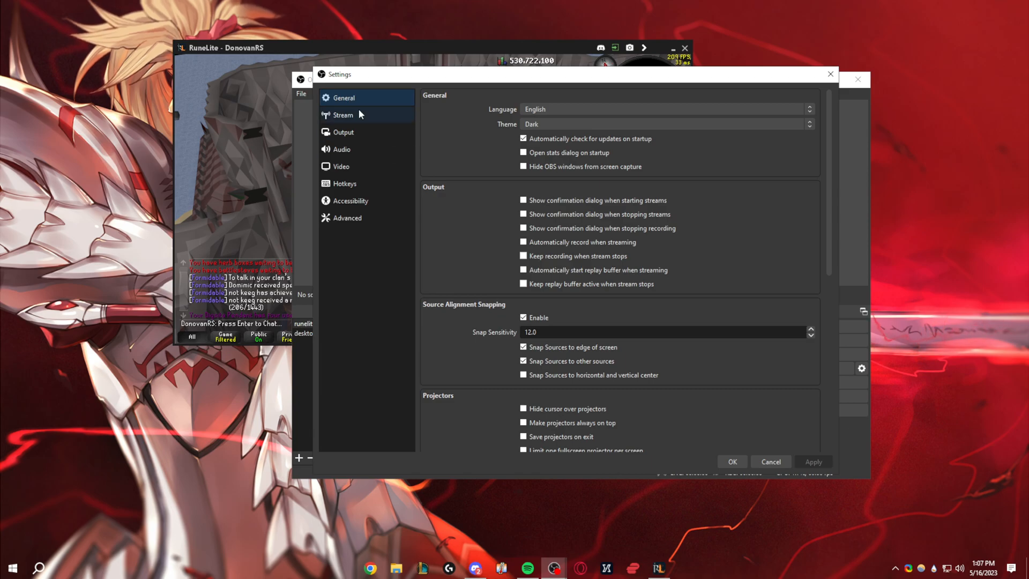
pyautogui.click(343, 132)
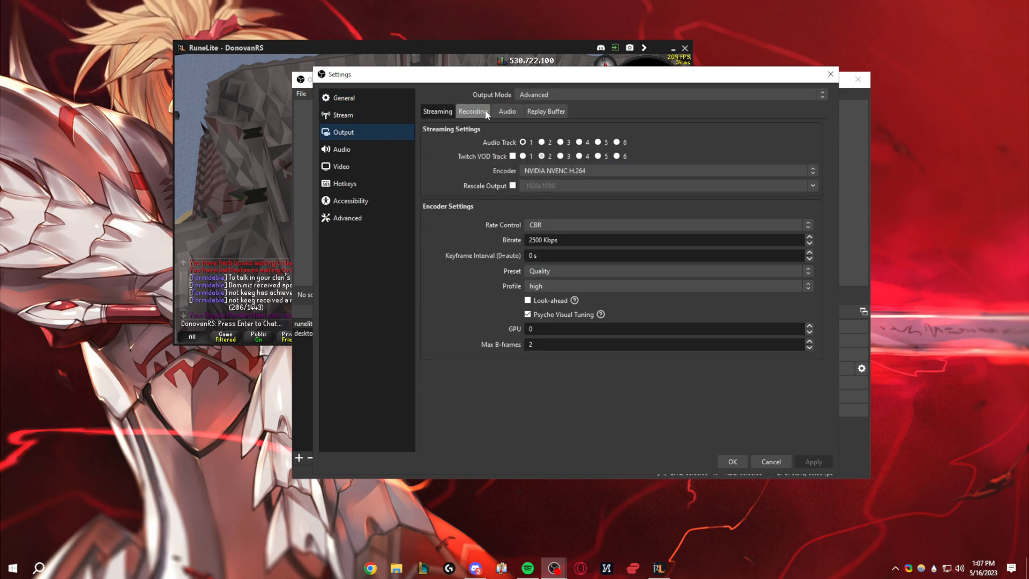
pyautogui.click(472, 111)
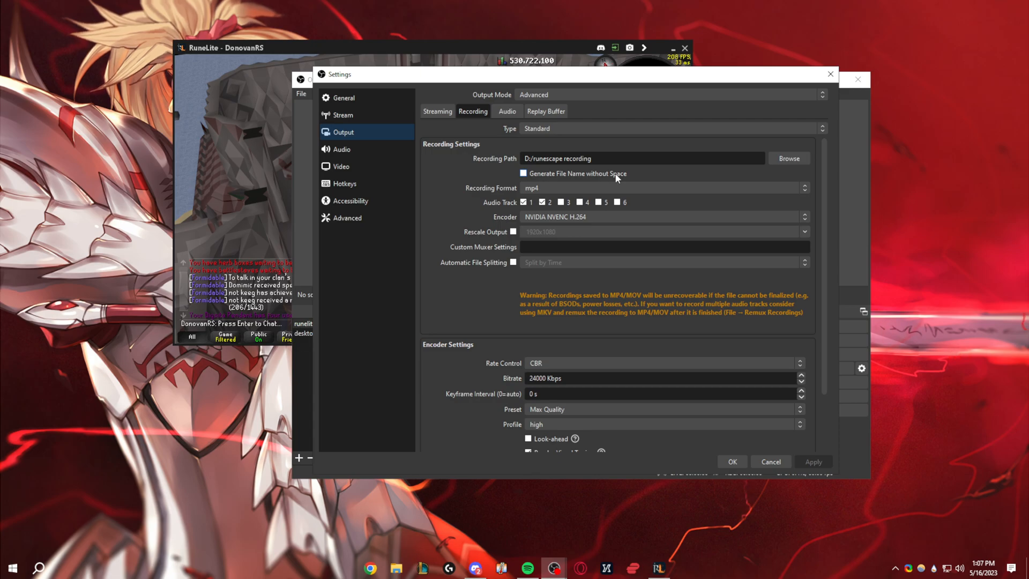
pyautogui.click(524, 203)
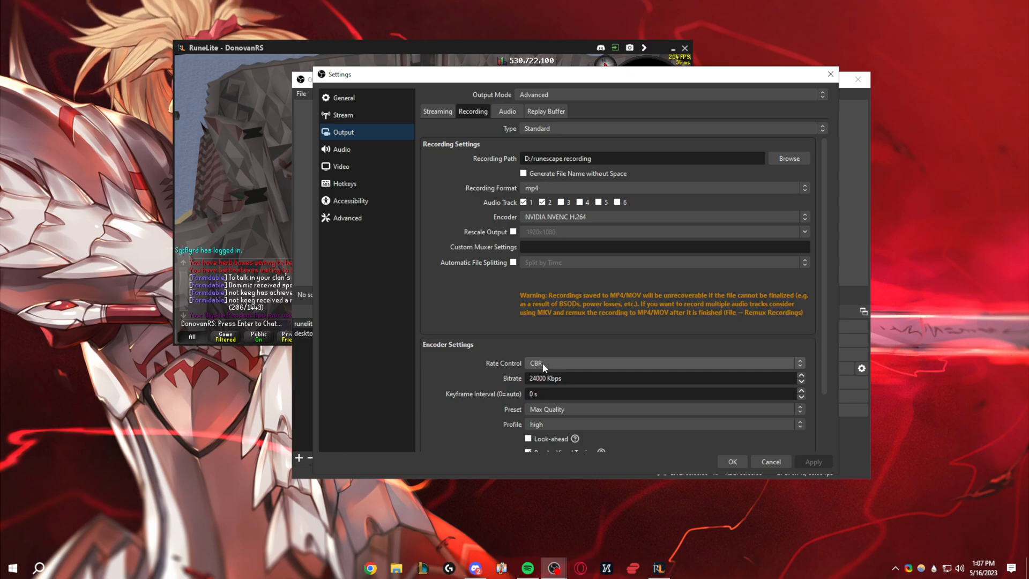
pyautogui.moveTo(556, 392)
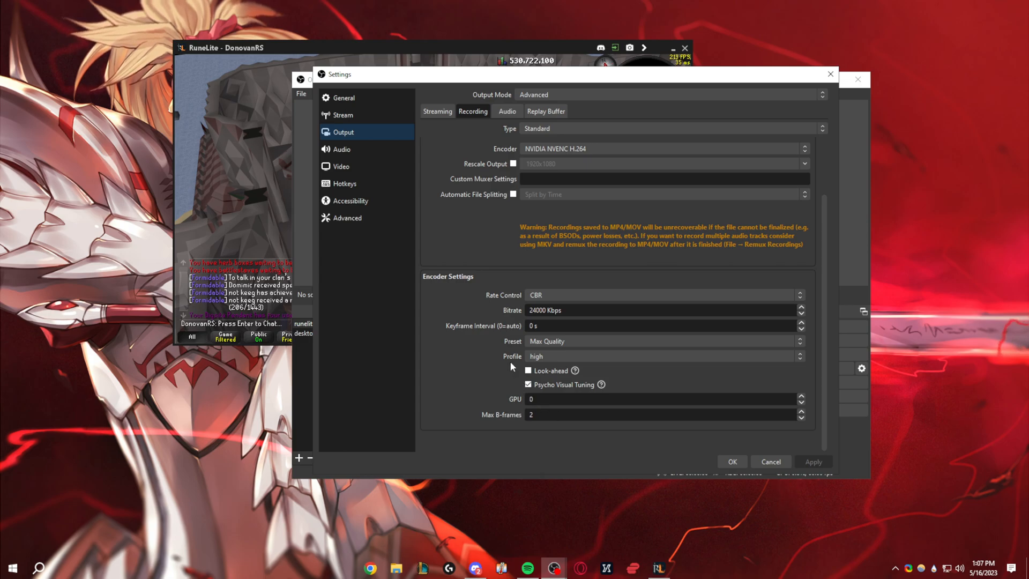
pyautogui.moveTo(384, 276)
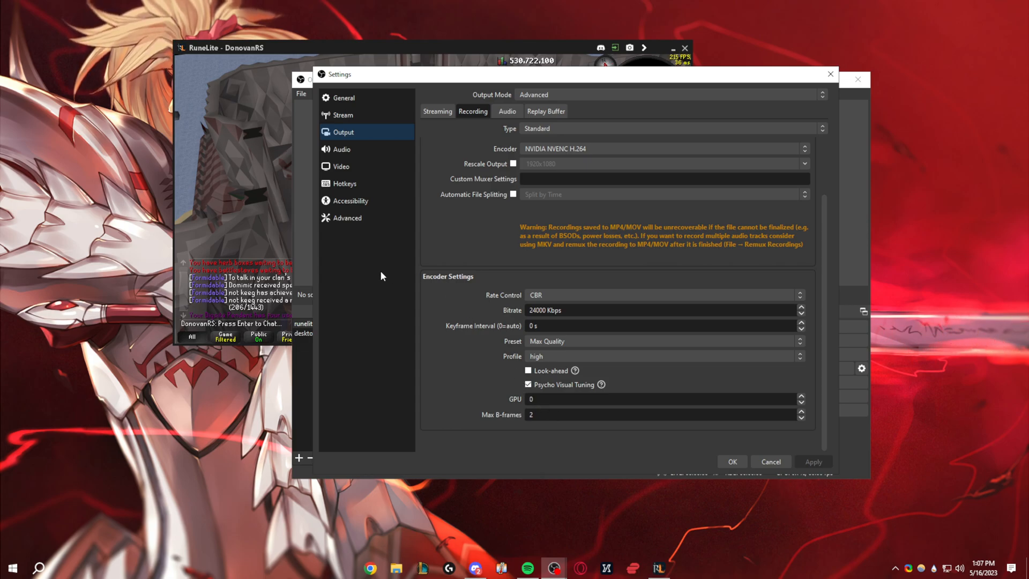
pyautogui.click(341, 166)
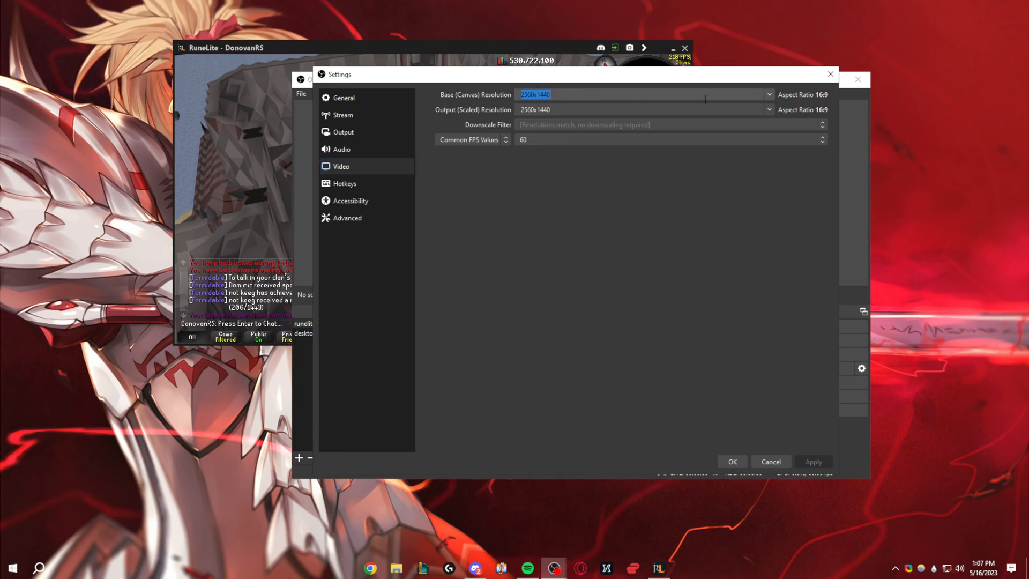
# Step: Choose 2560x1440 as the canvas and output resolution at 60 FPS
pyautogui.click(769, 109)
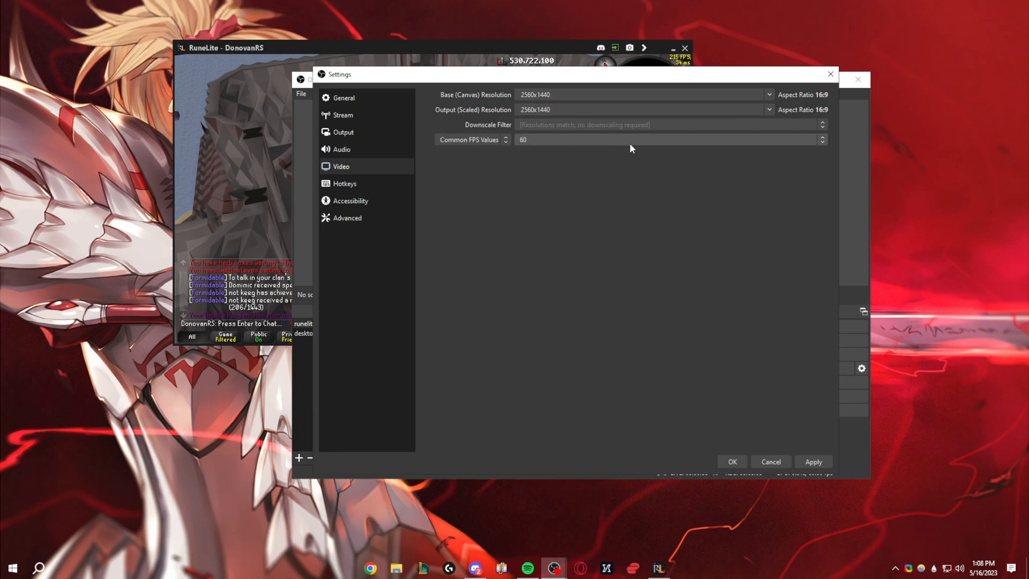
pyautogui.moveTo(811, 375)
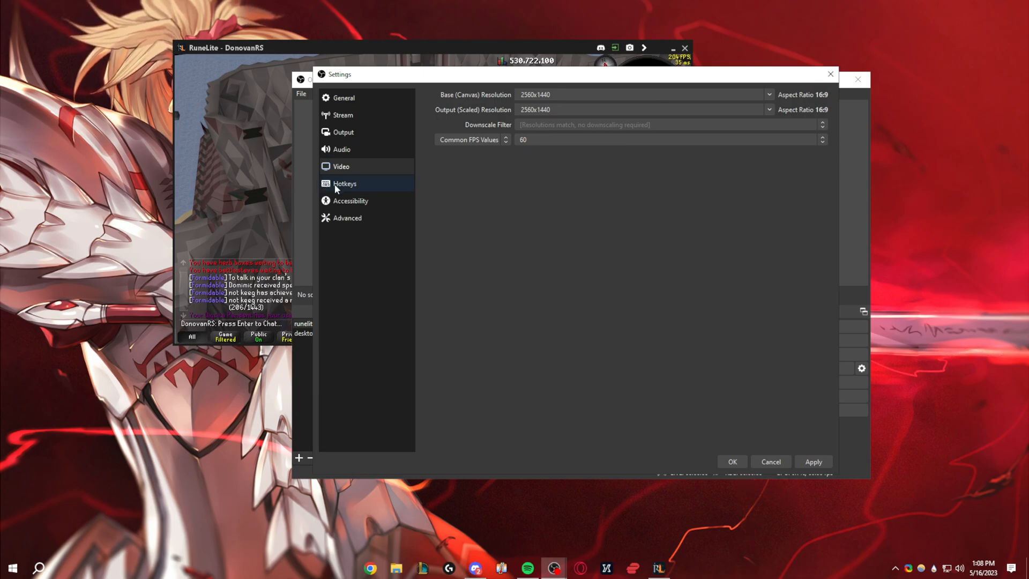
pyautogui.click(341, 166)
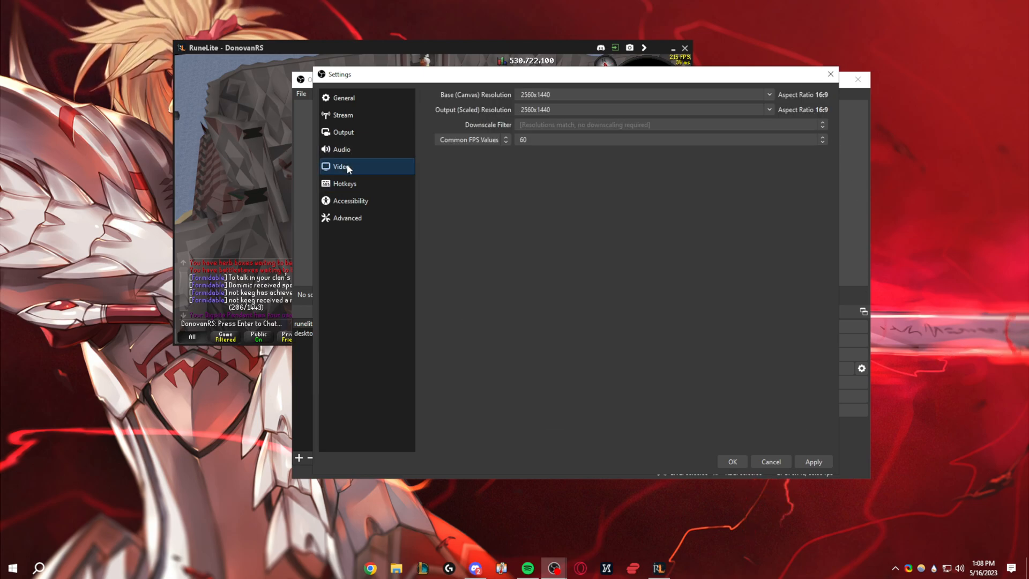
# Step: Check Audio settings, then view Output > Audio track bitrates with tracks 1 and 2 at 320
pyautogui.click(341, 149)
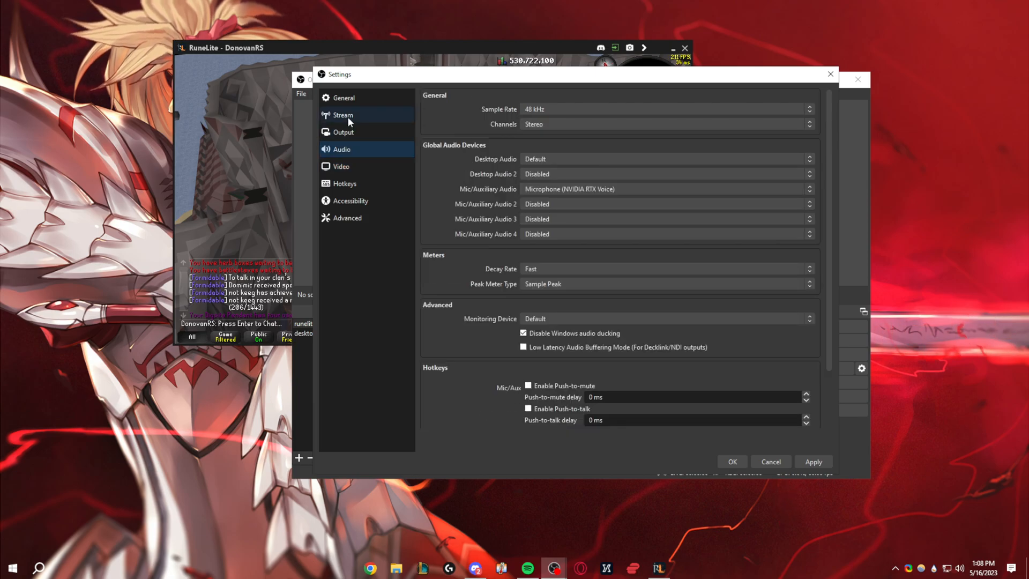
pyautogui.click(343, 132)
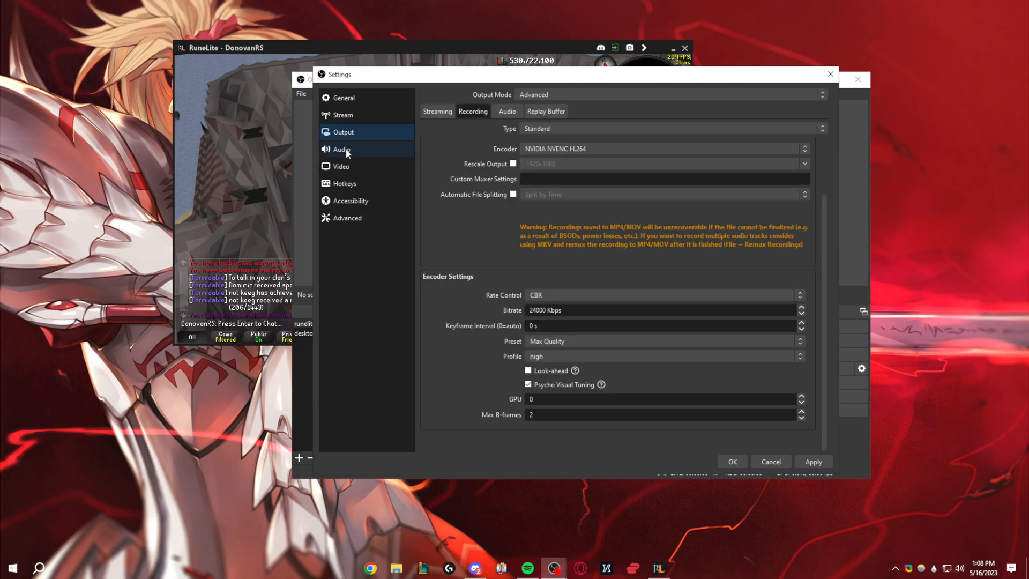
pyautogui.click(507, 111)
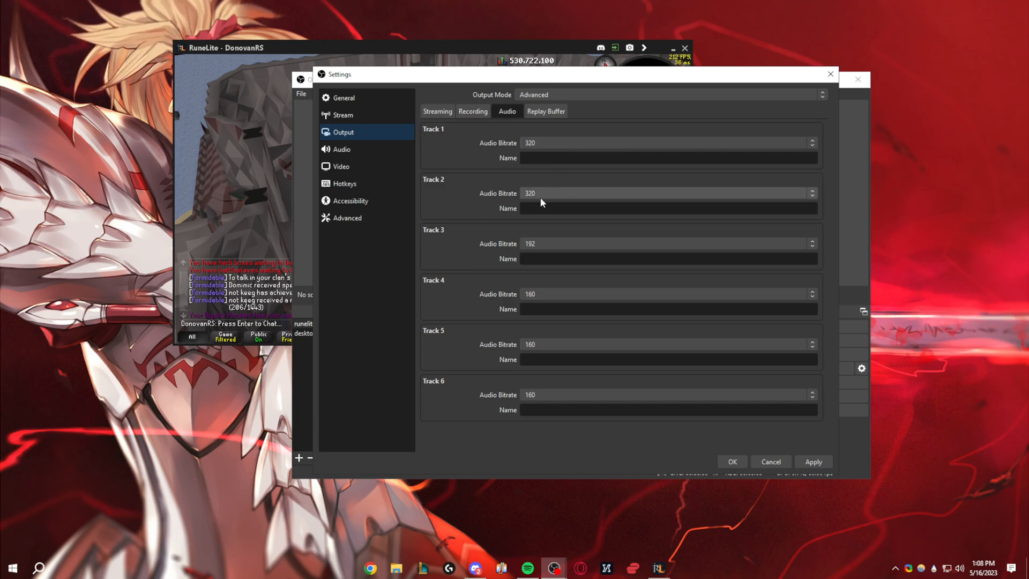
# Step: Verify Replay Buffer is enabled with 60 s maximum, then close Settings via the Confirm Changes prompt
pyautogui.click(545, 110)
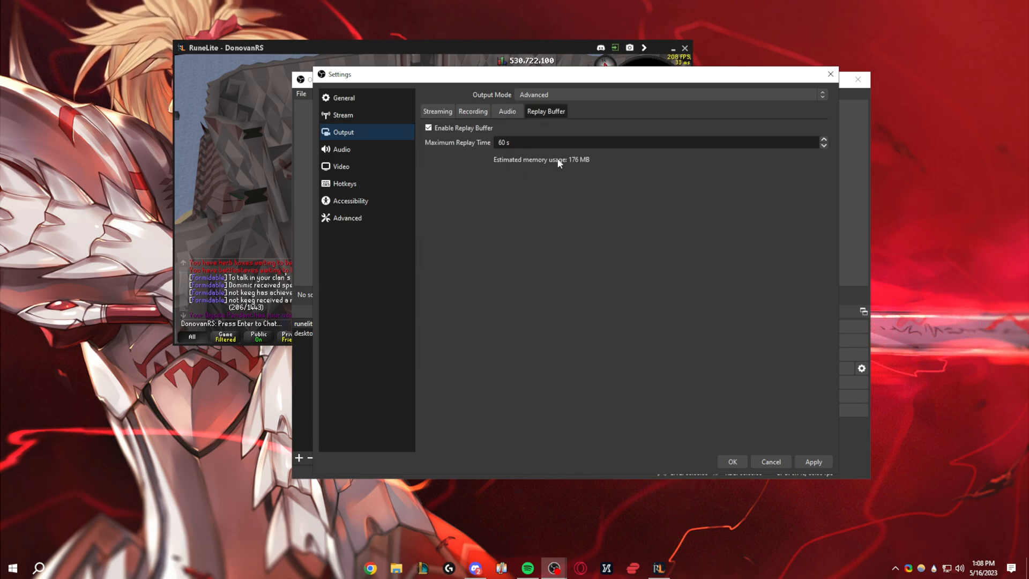
pyautogui.moveTo(534, 179)
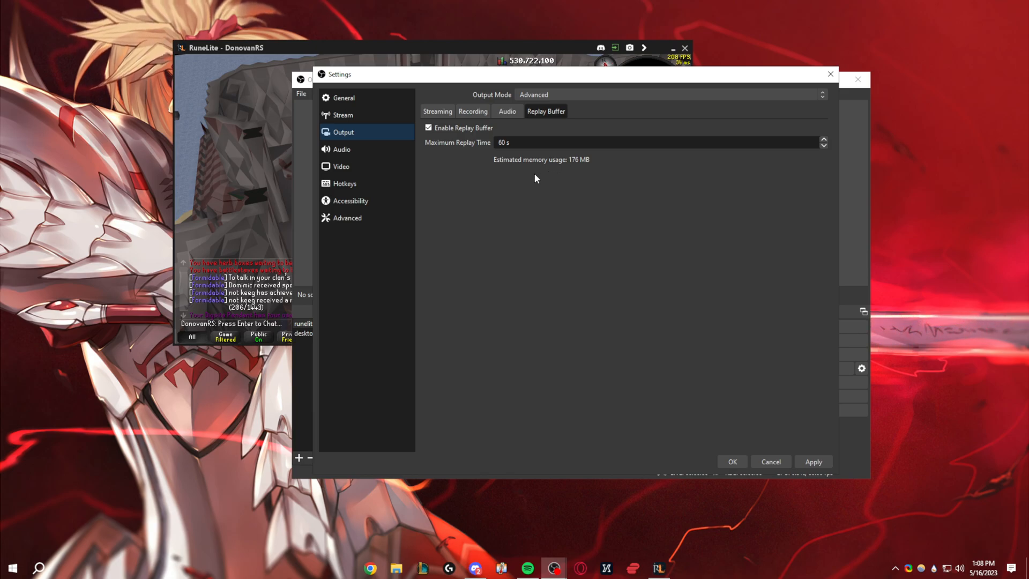
pyautogui.moveTo(559, 175)
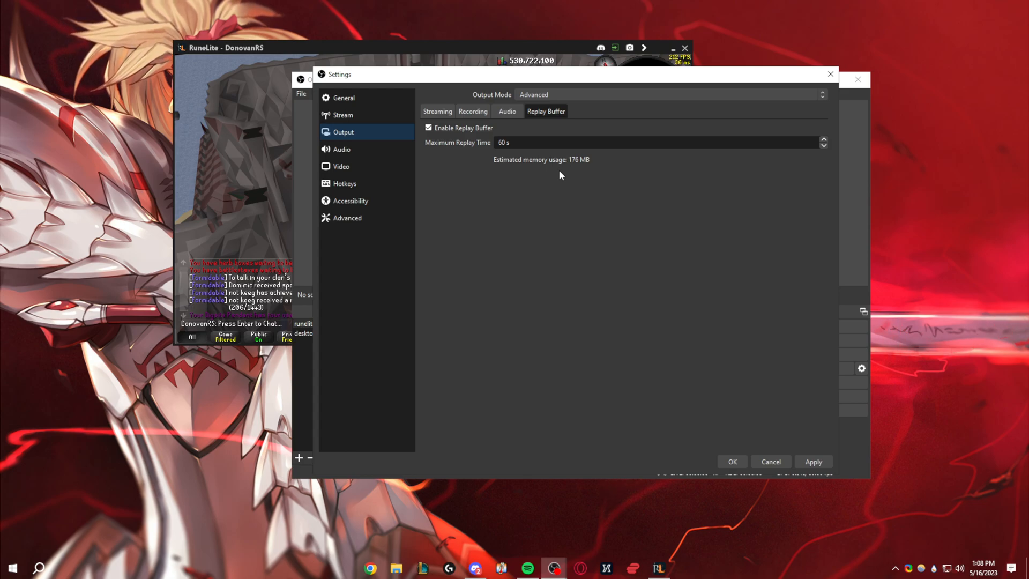
pyautogui.moveTo(453, 209)
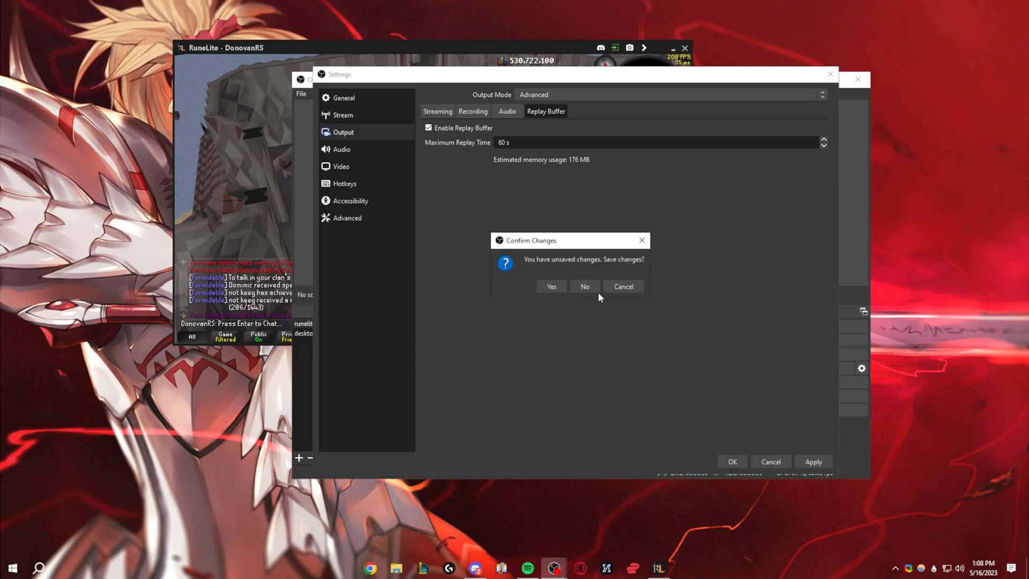
pyautogui.click(583, 286)
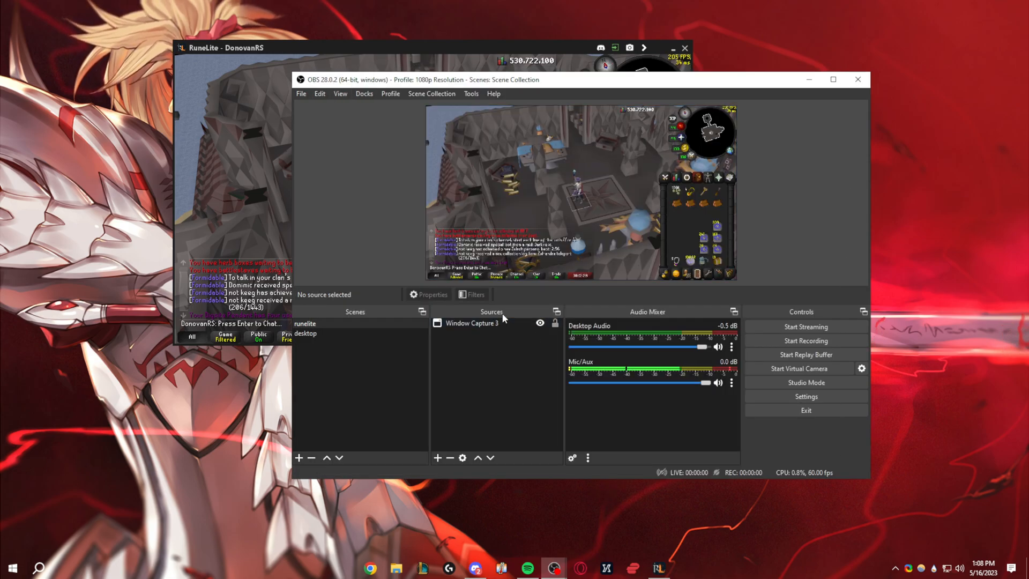